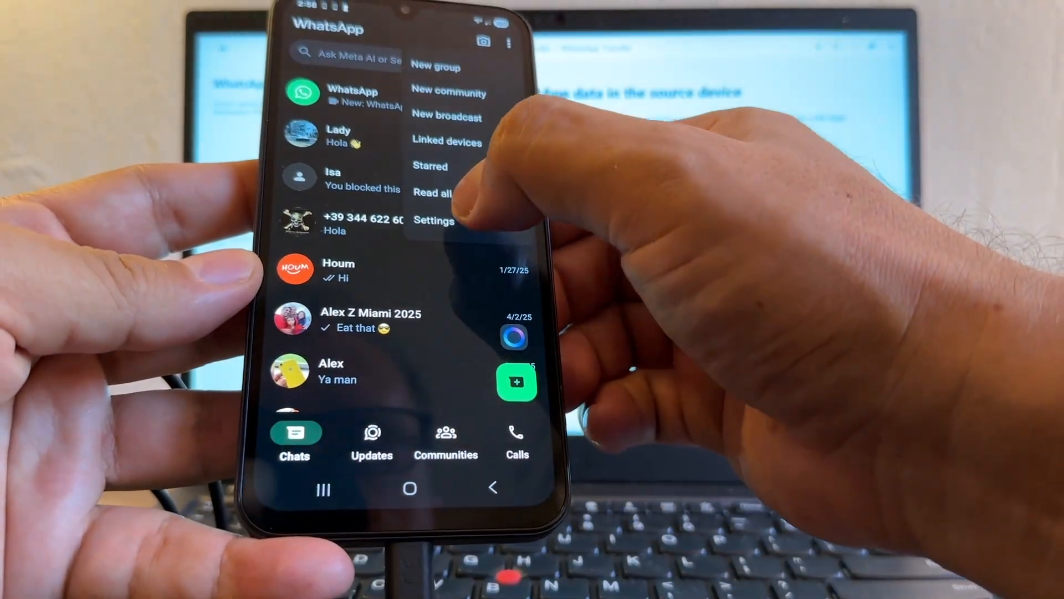
Open WhatsApp Settings from the Chats screen's three-dot menu.
left_click(434, 219)
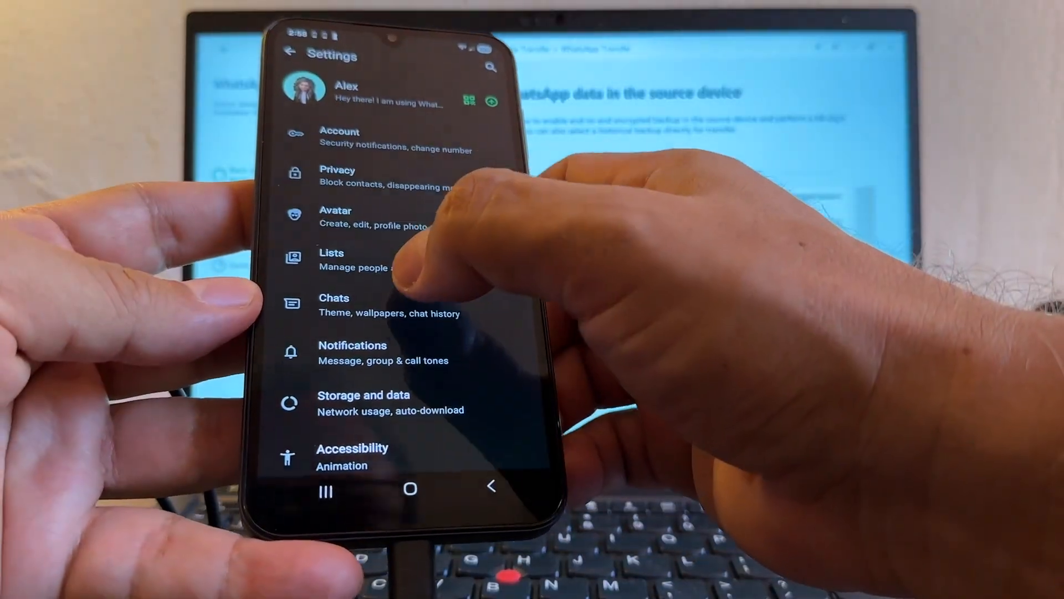